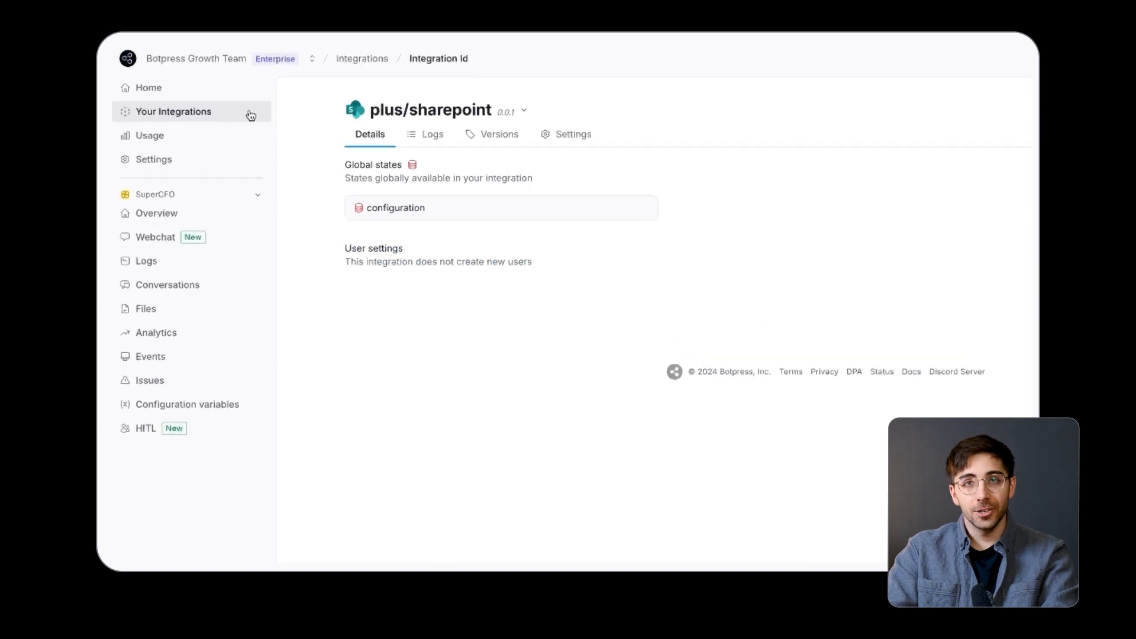
- Open the integration name dropdown on the plus/sharepoint page to list the team's integrations
left_click(527, 112)
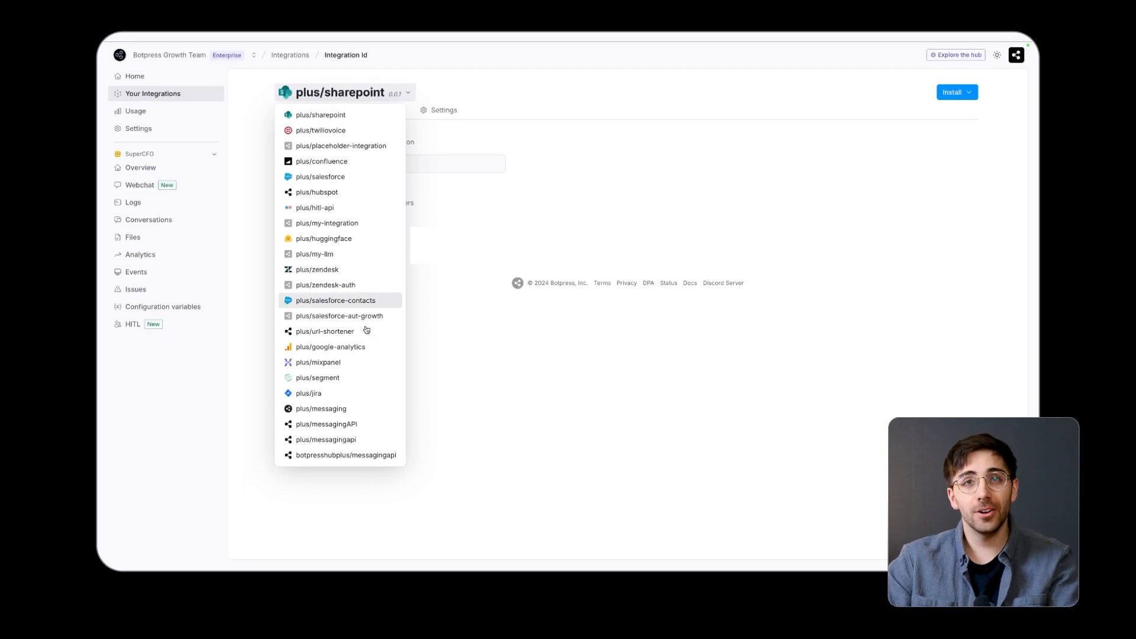
- Switch to plus/jira and browse its Settings, Logs and Details tabs
left_click(307, 393)
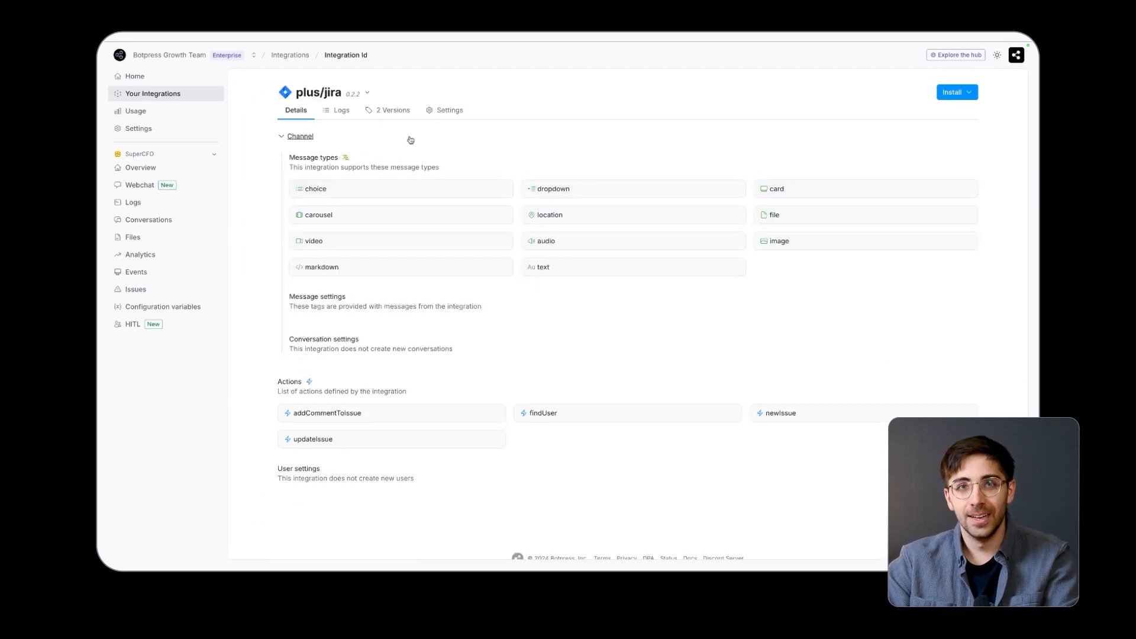
left_click(449, 110)
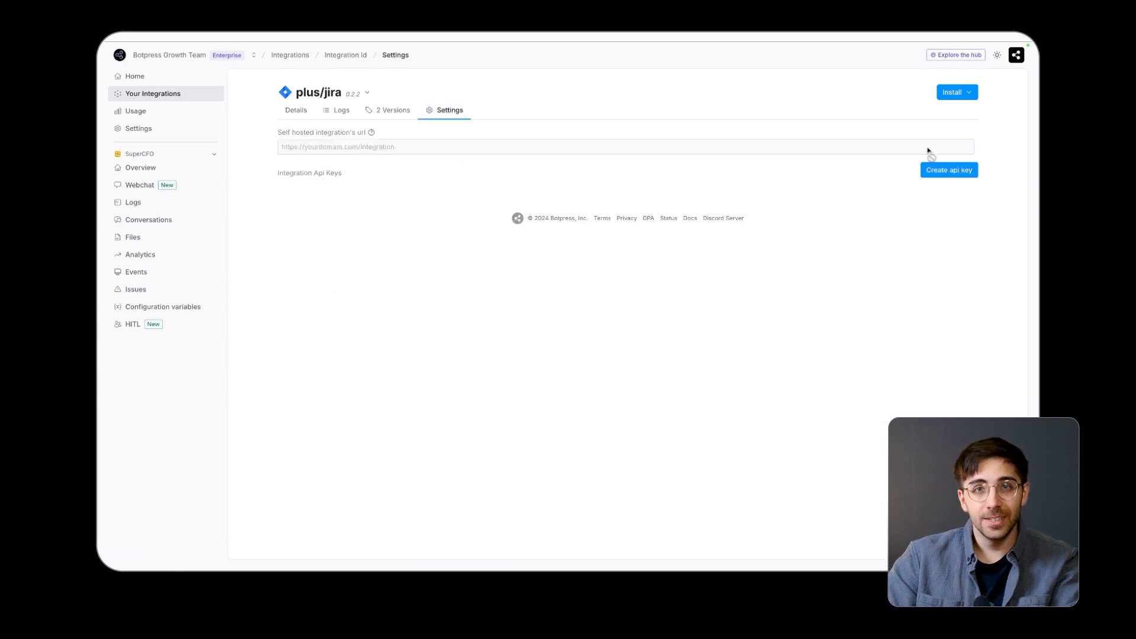
mouse_move(343, 116)
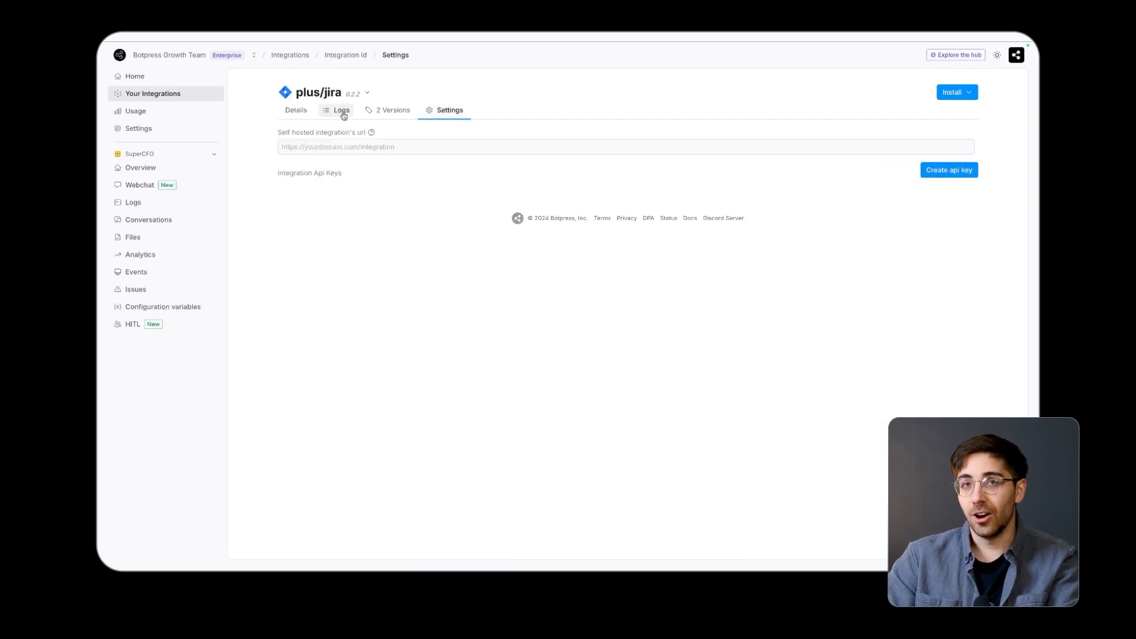
left_click(341, 110)
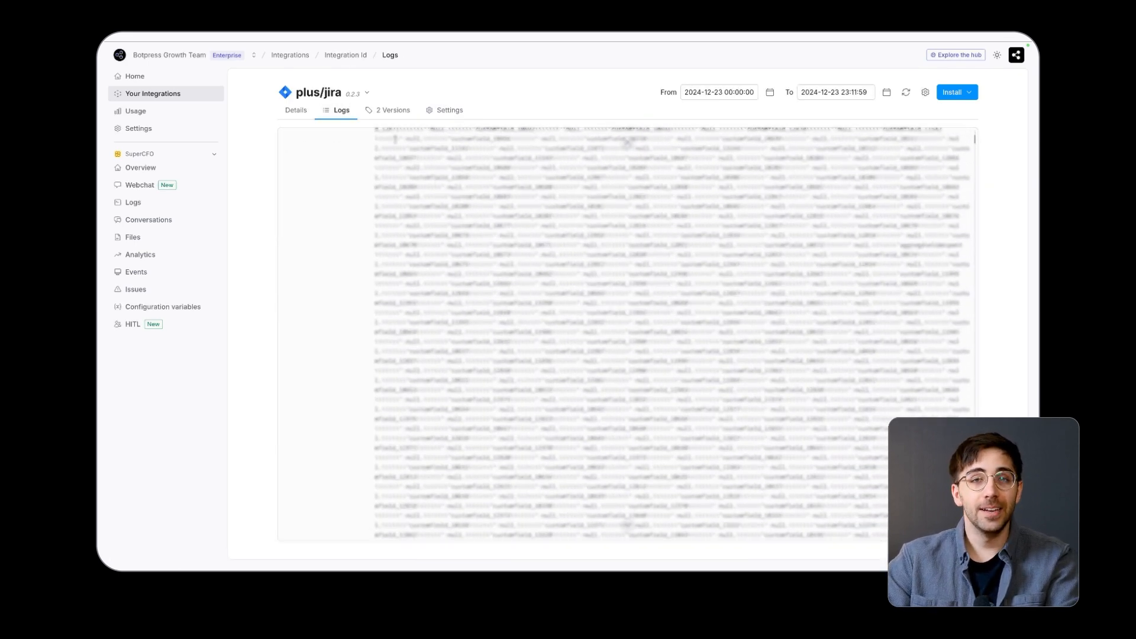
left_click(296, 110)
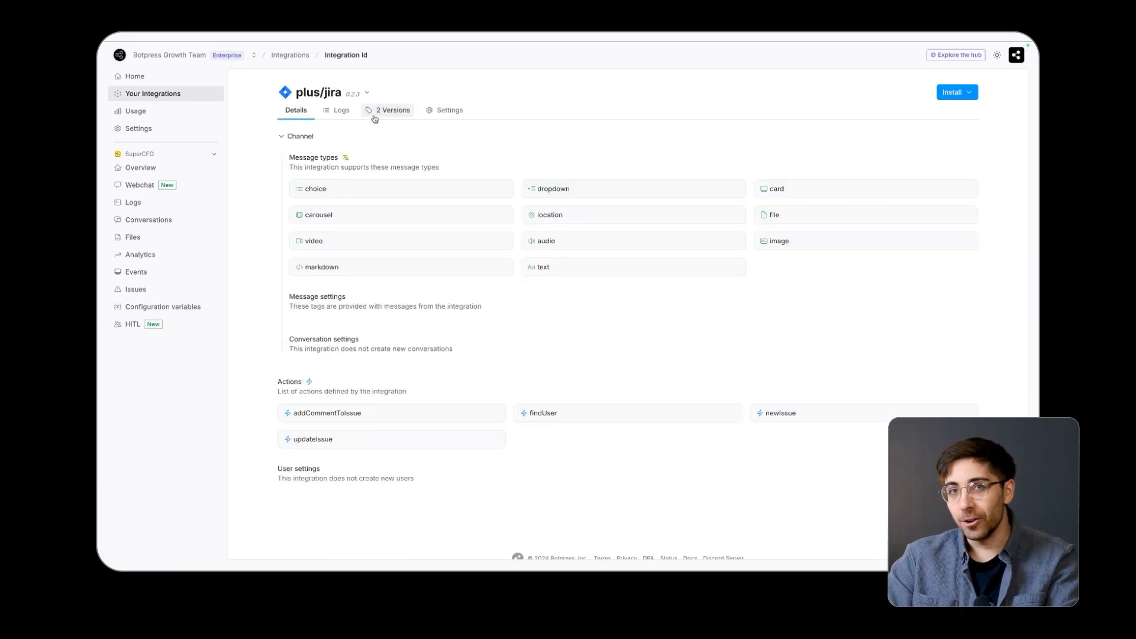
scroll("down", 3)
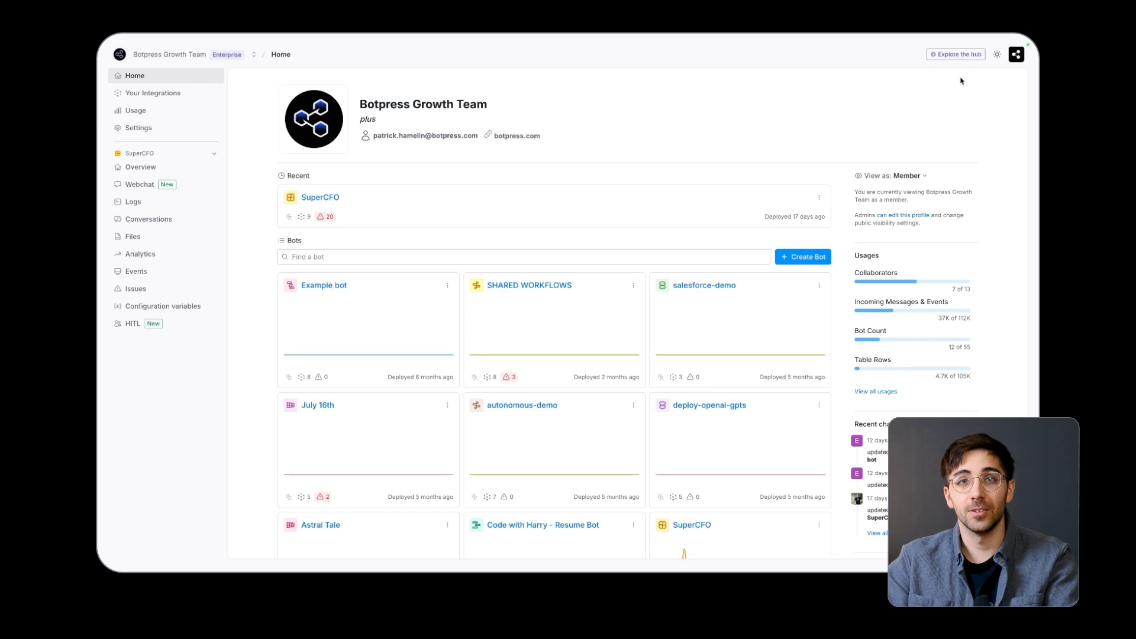
- Search the Hub for 'google analytics', open its card, and show the Install to SuperCFO workspace choices
left_click(956, 54)
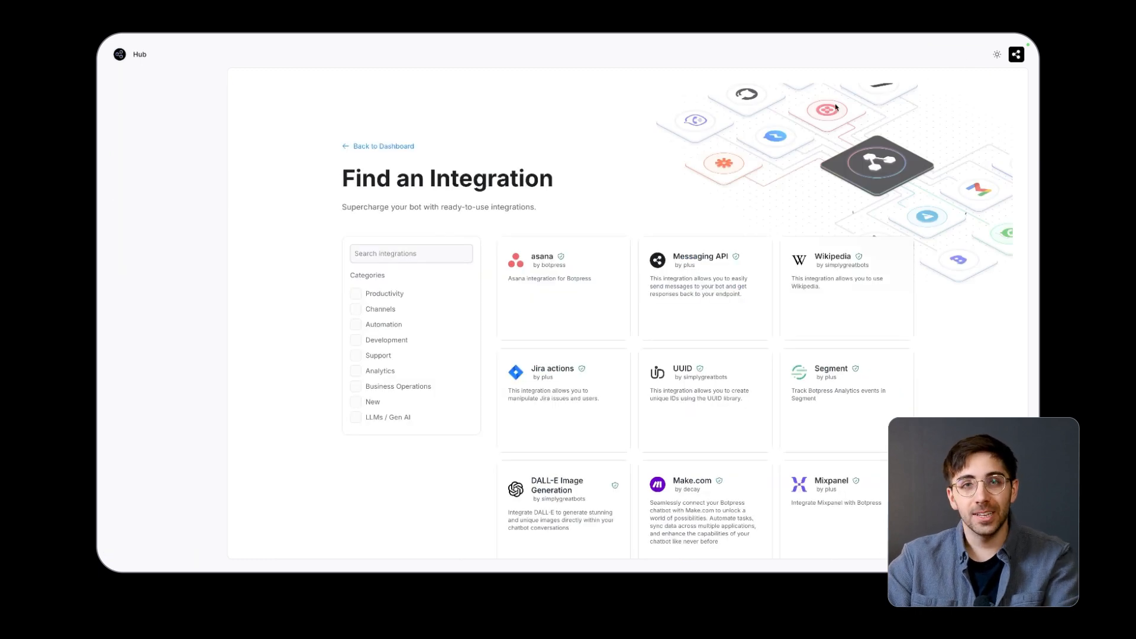
left_click(410, 253)
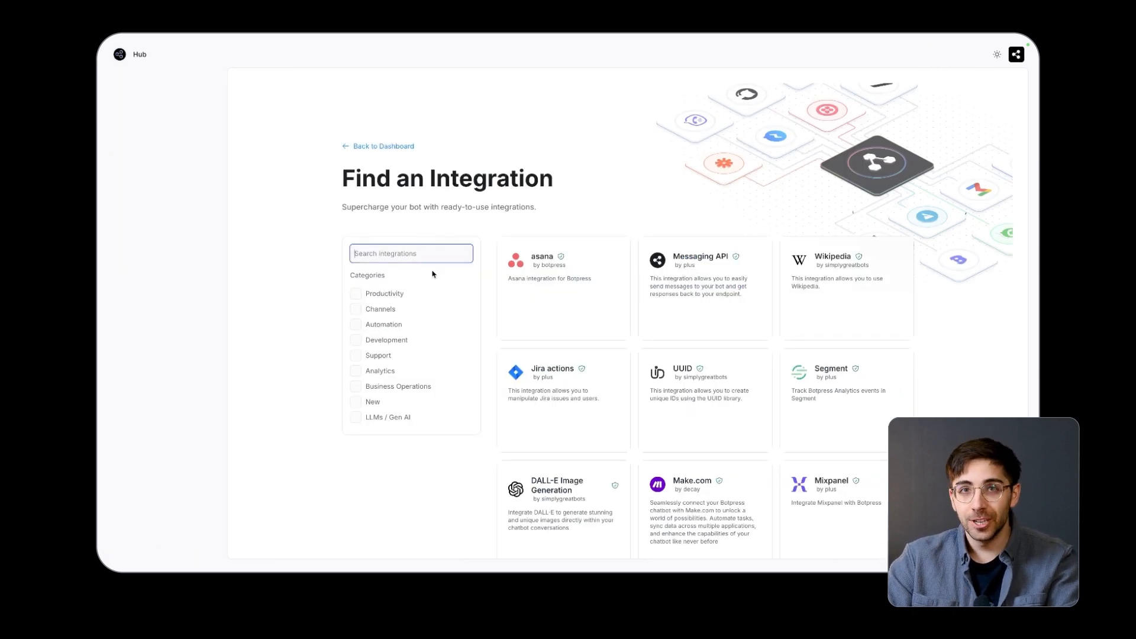
type("google analytics")
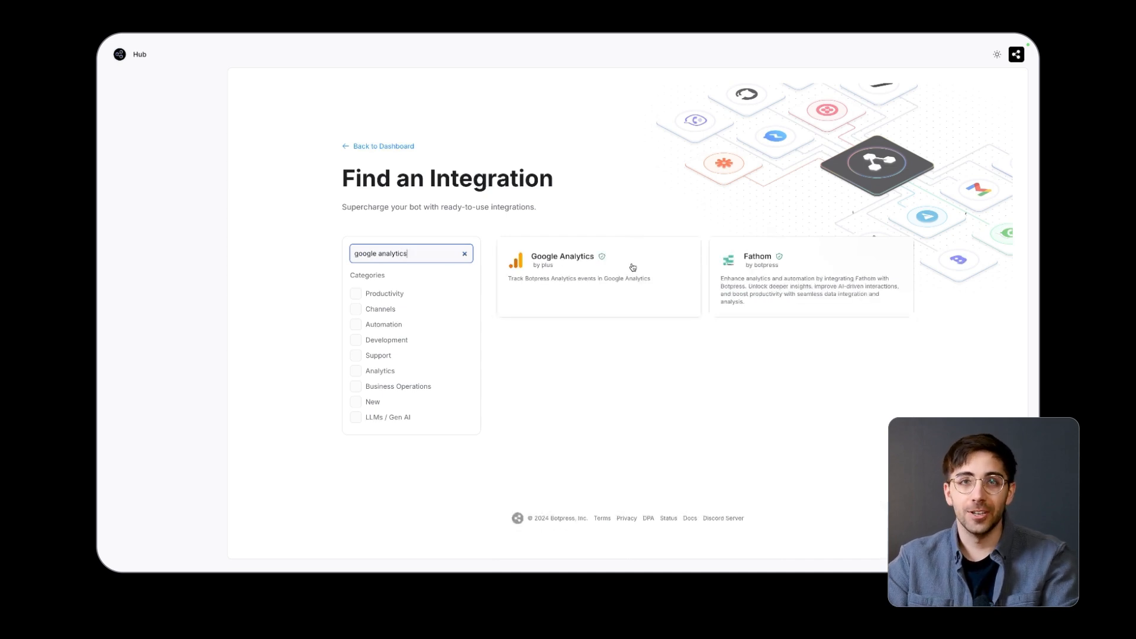
left_click(632, 268)
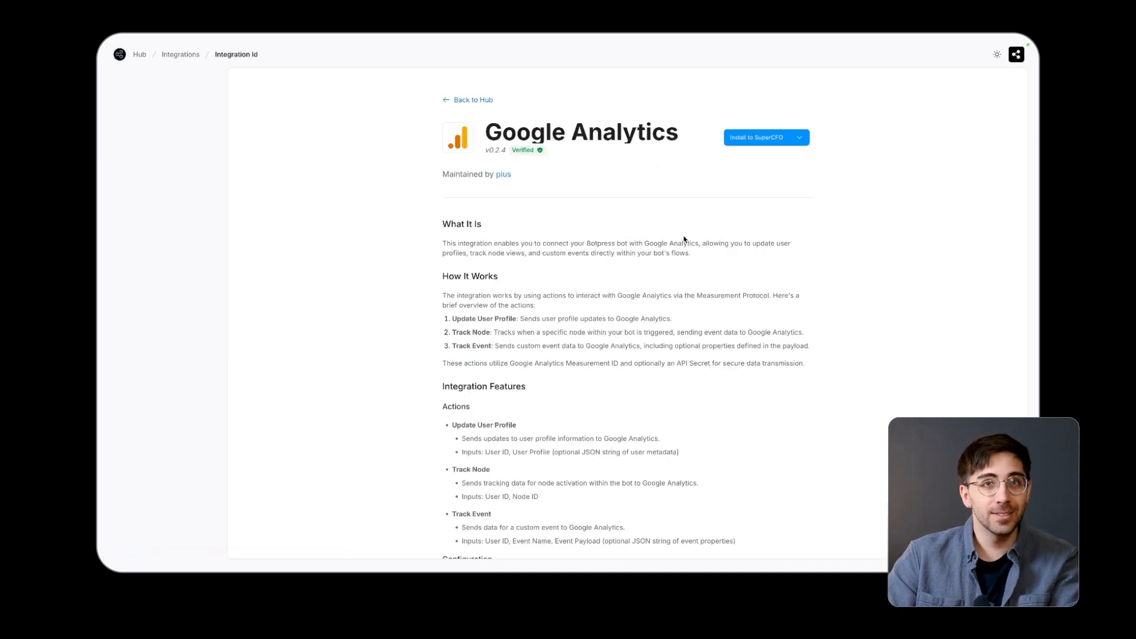
left_click(766, 137)
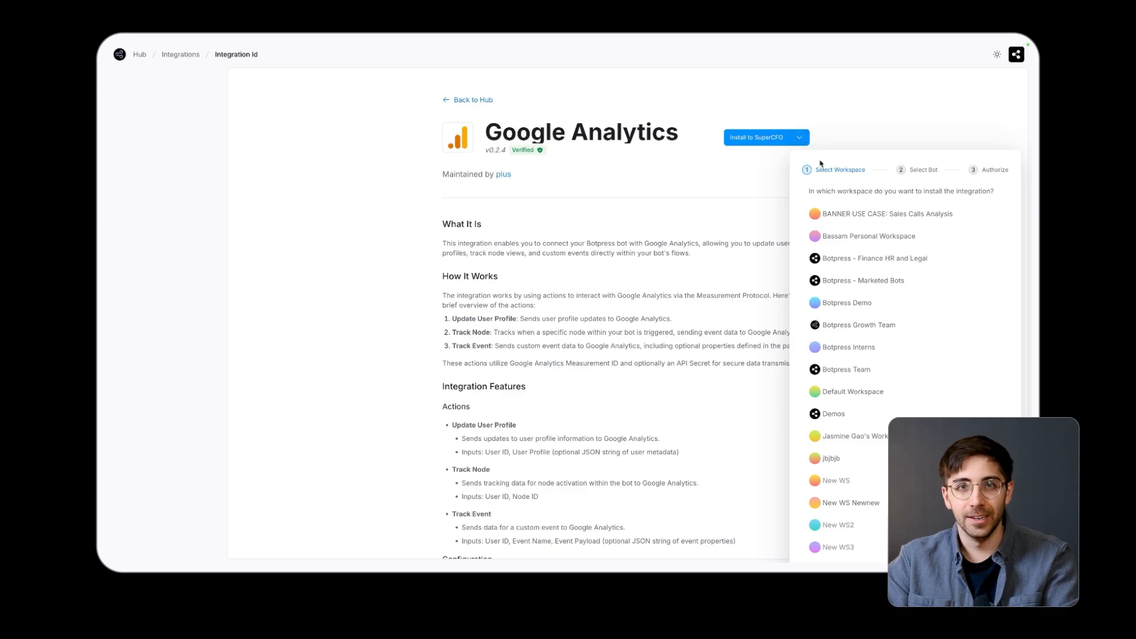